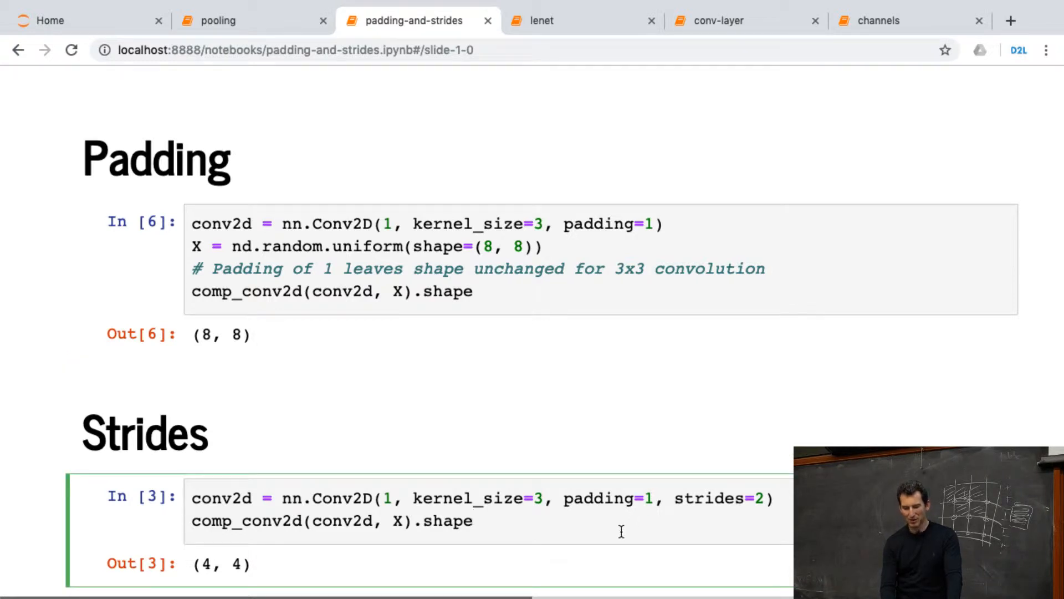
- Re-run the strided Conv2D cell in the Strides section to regenerate its (4, 4) output
click(472, 520)
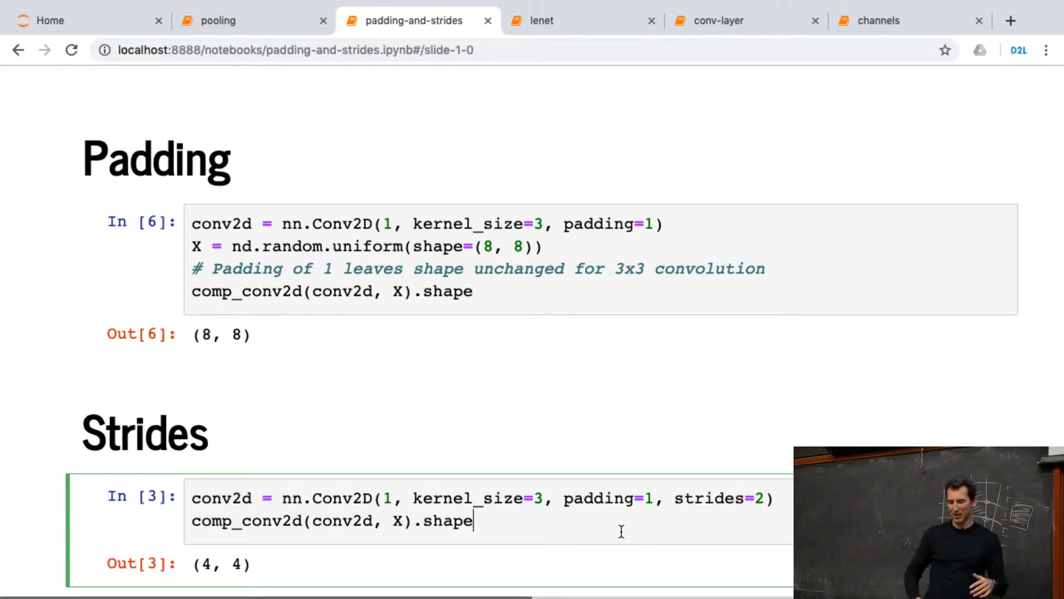
key(shift+enter)
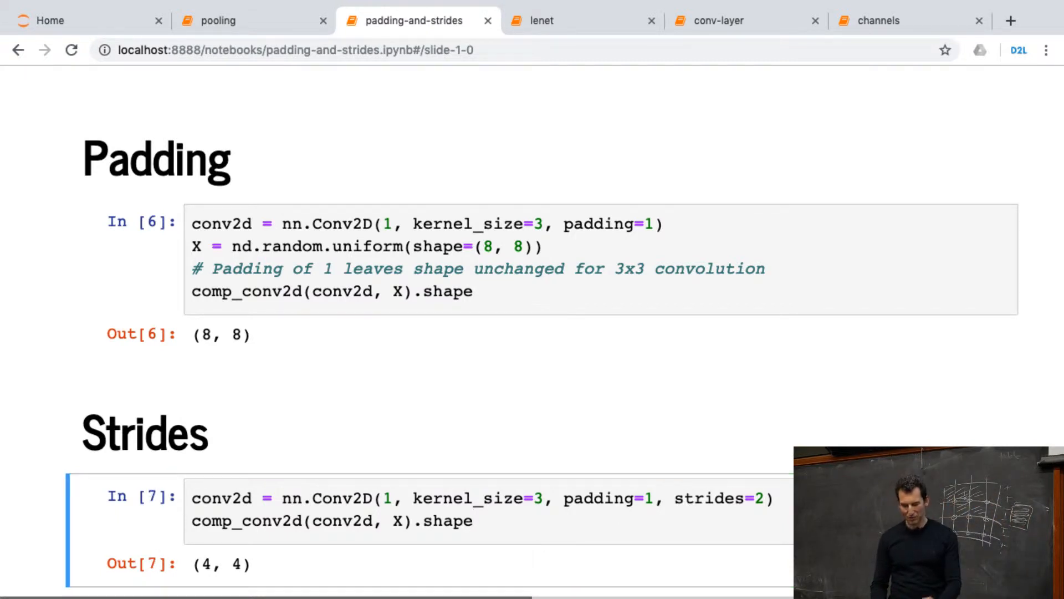